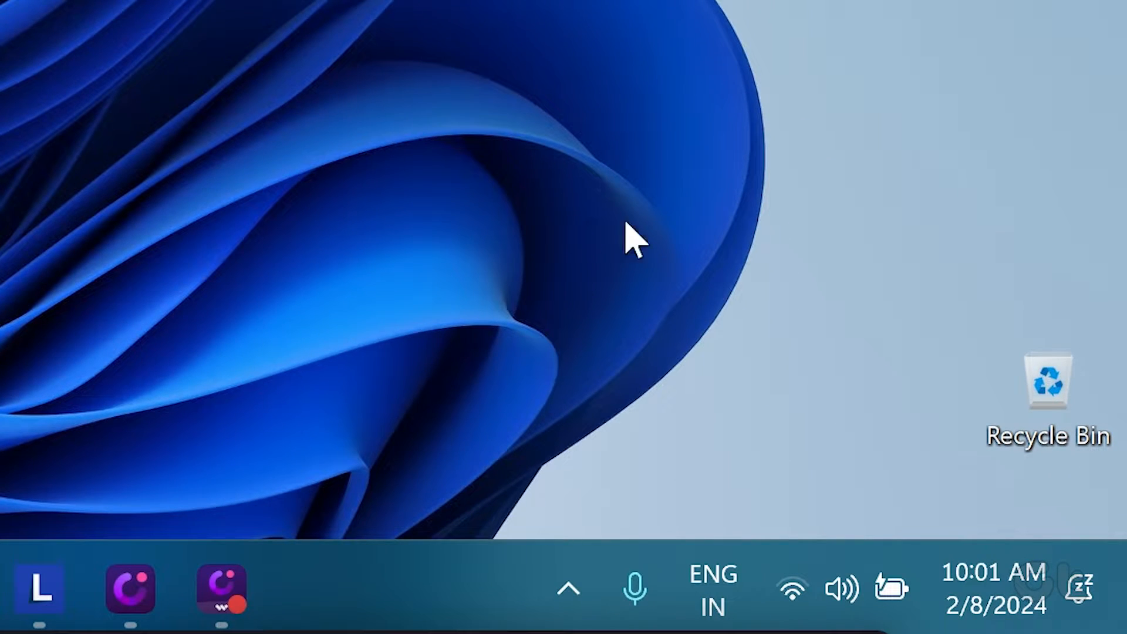
mouse_move(855, 589)
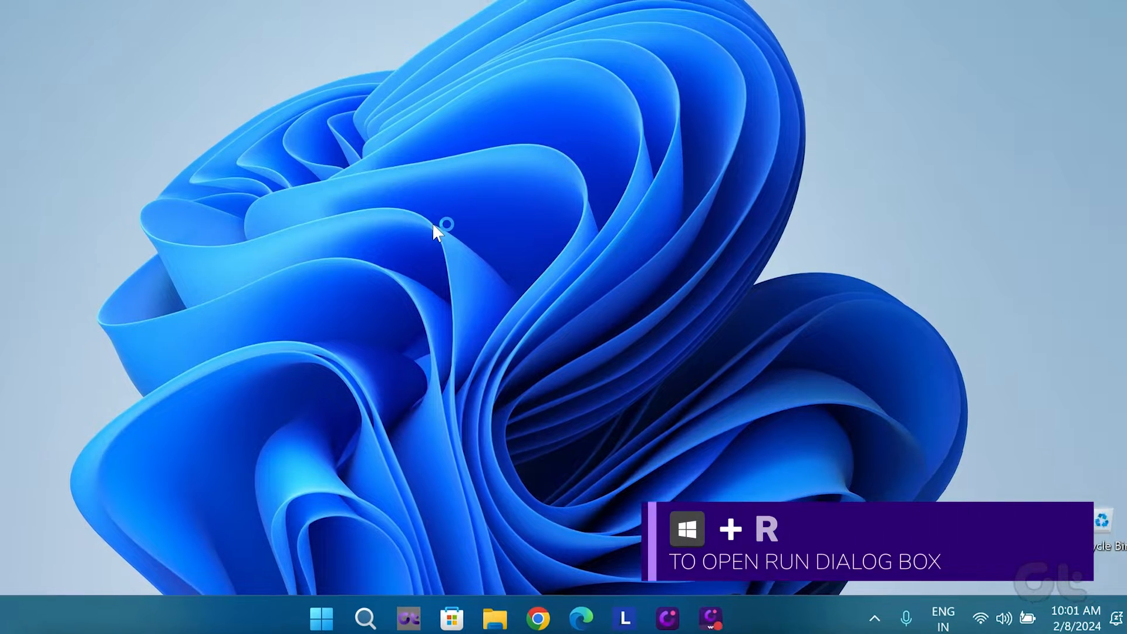
Launch Color Management via Run and enable 'Use my settings for this device' for the integrated display
key("Win+r")
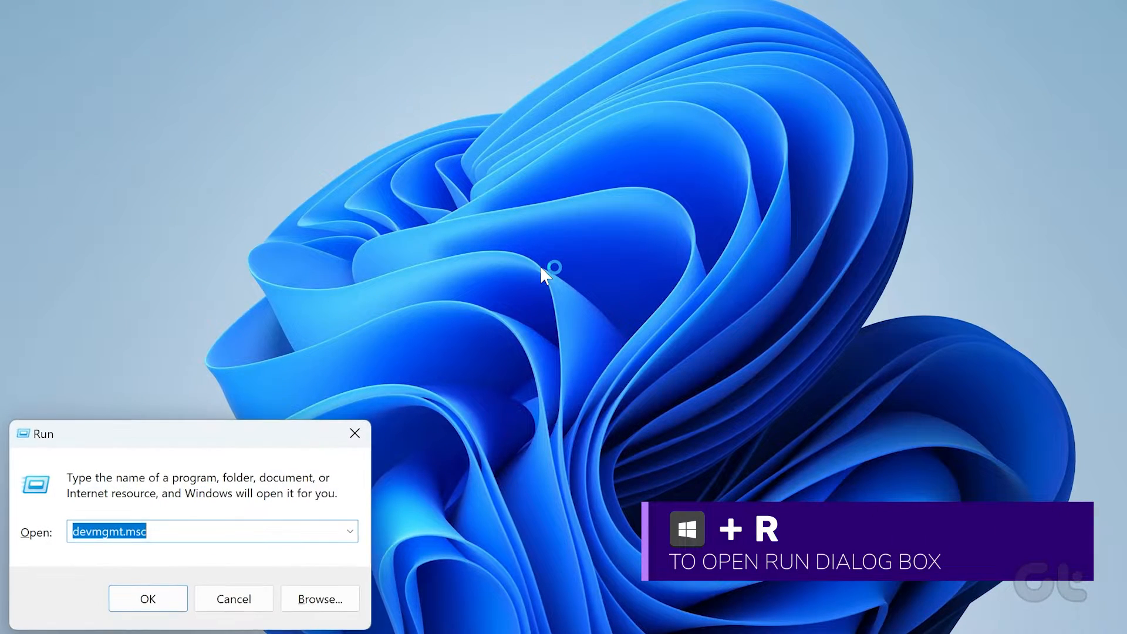
left_click(148, 598)
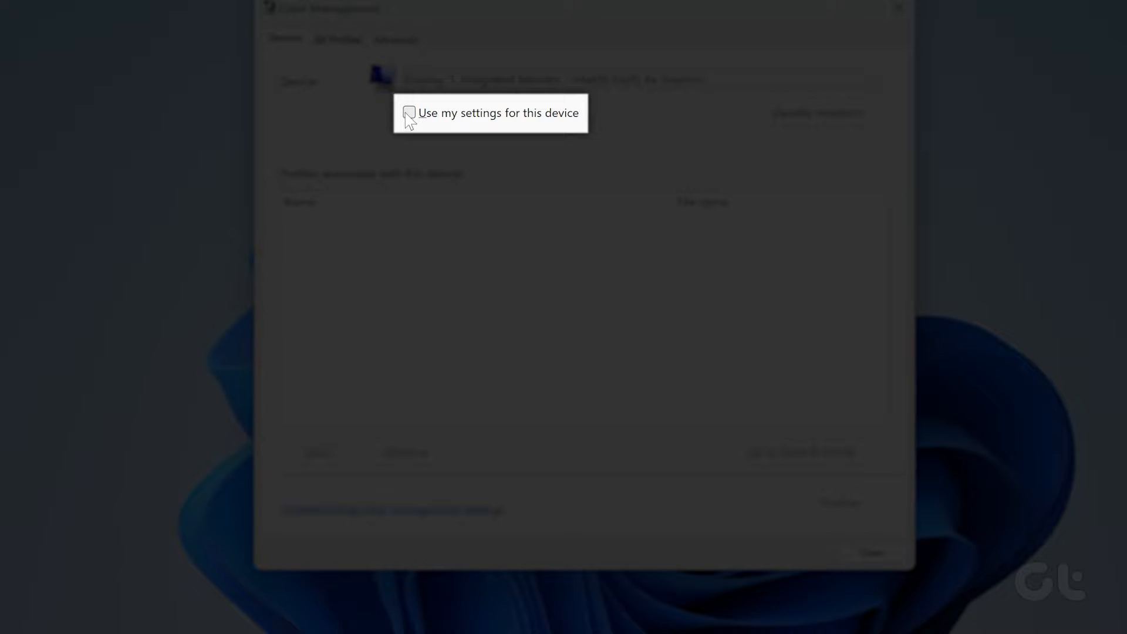
left_click(408, 113)
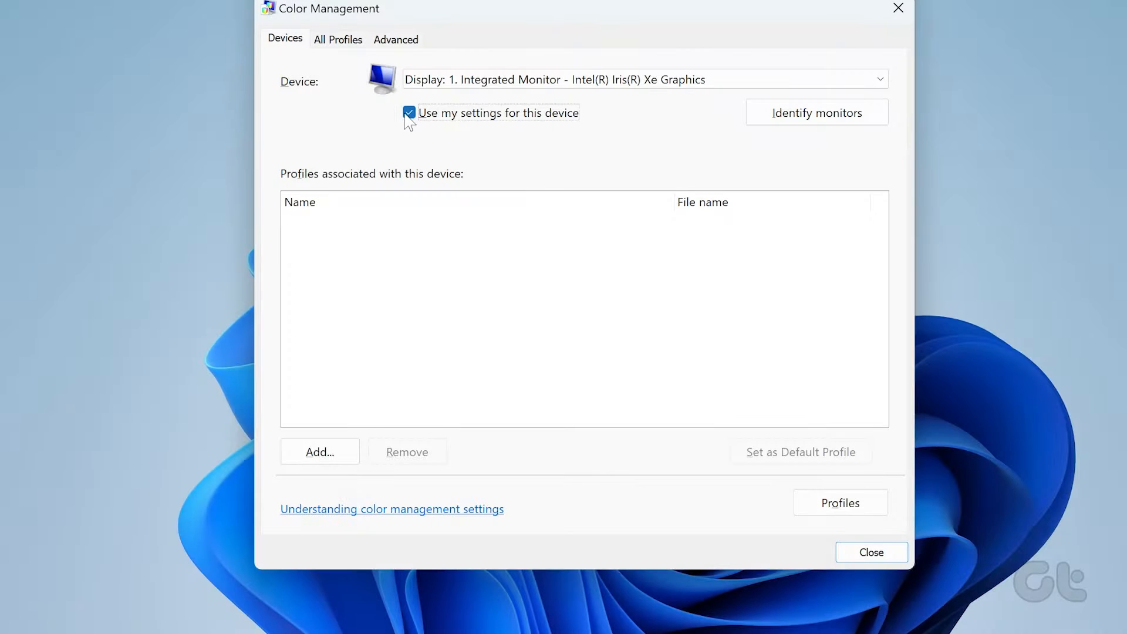
Add the sRGB virtual device model profile to the display and set it as the default profile
left_click(319, 451)
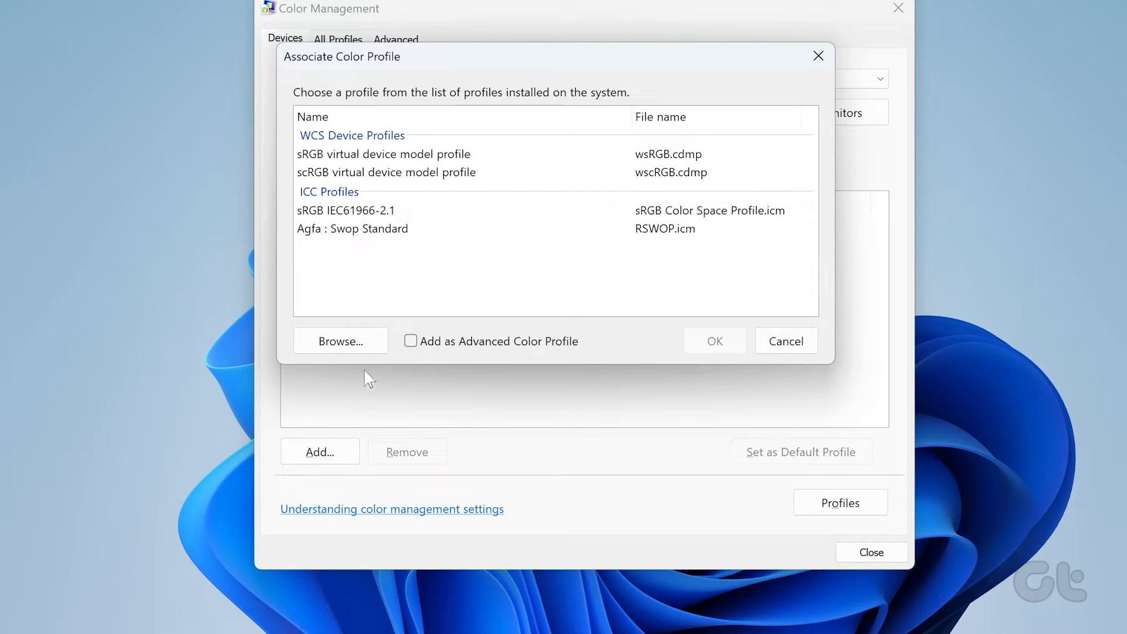
left_click(384, 153)
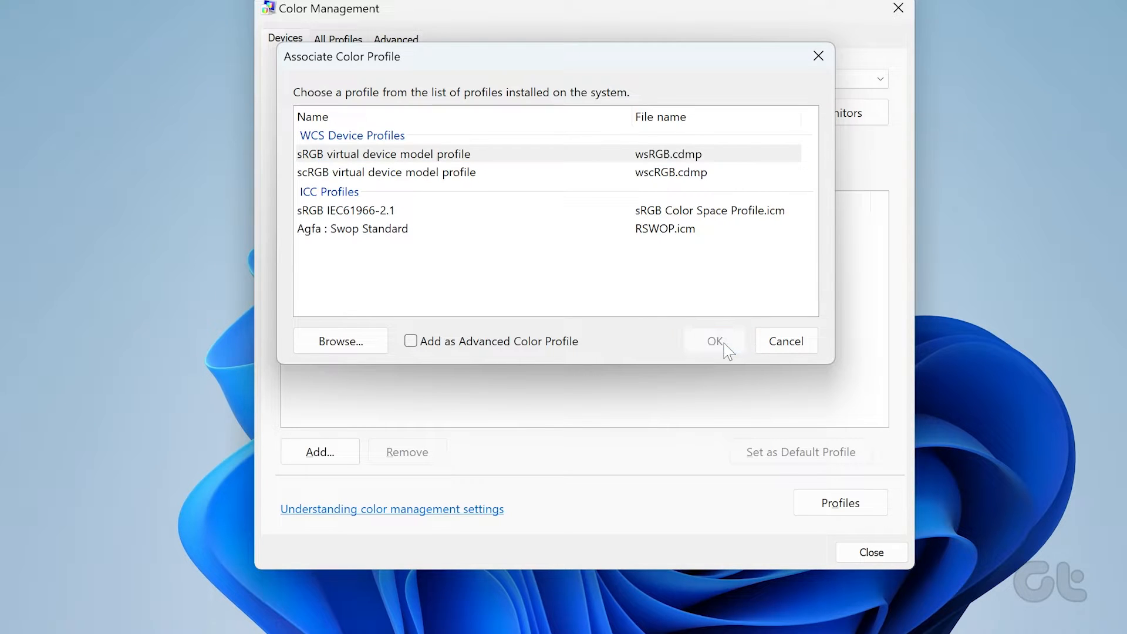
left_click(713, 340)
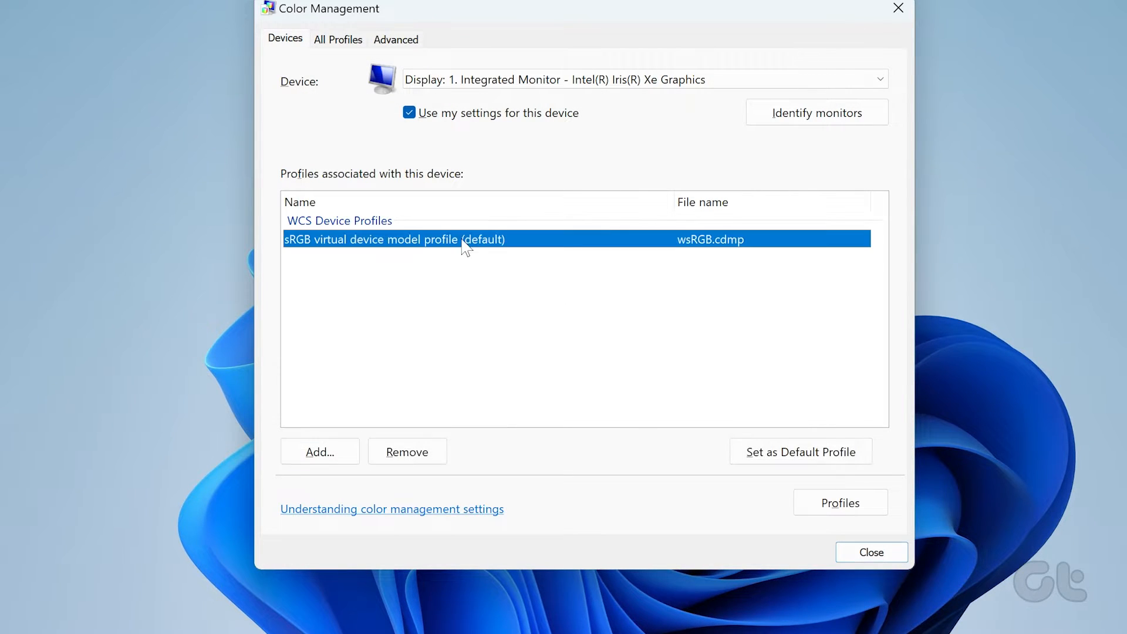
left_click(799, 451)
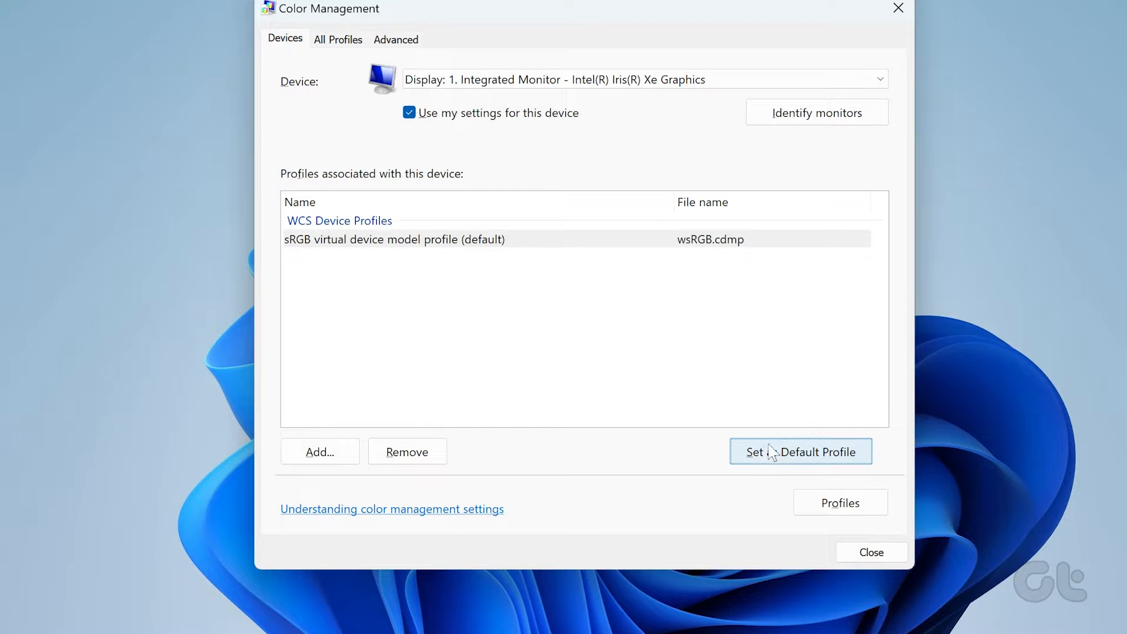
key("win+r")
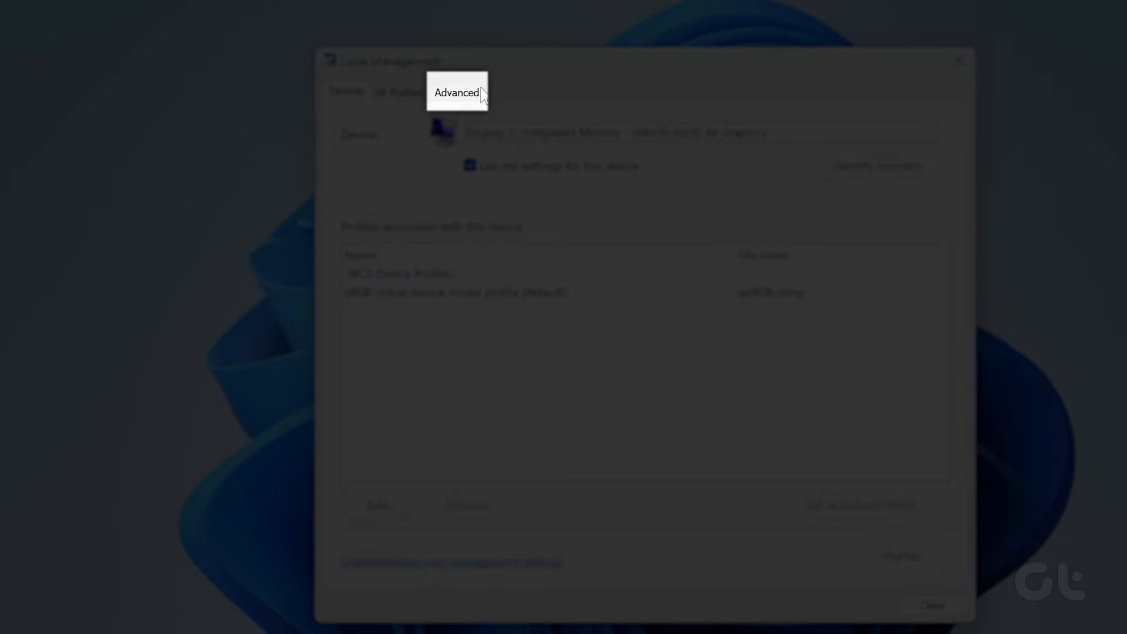
Under Advanced, set the WCS device profile to System default (sRGB IEC61966-2.1)
left_click(457, 91)
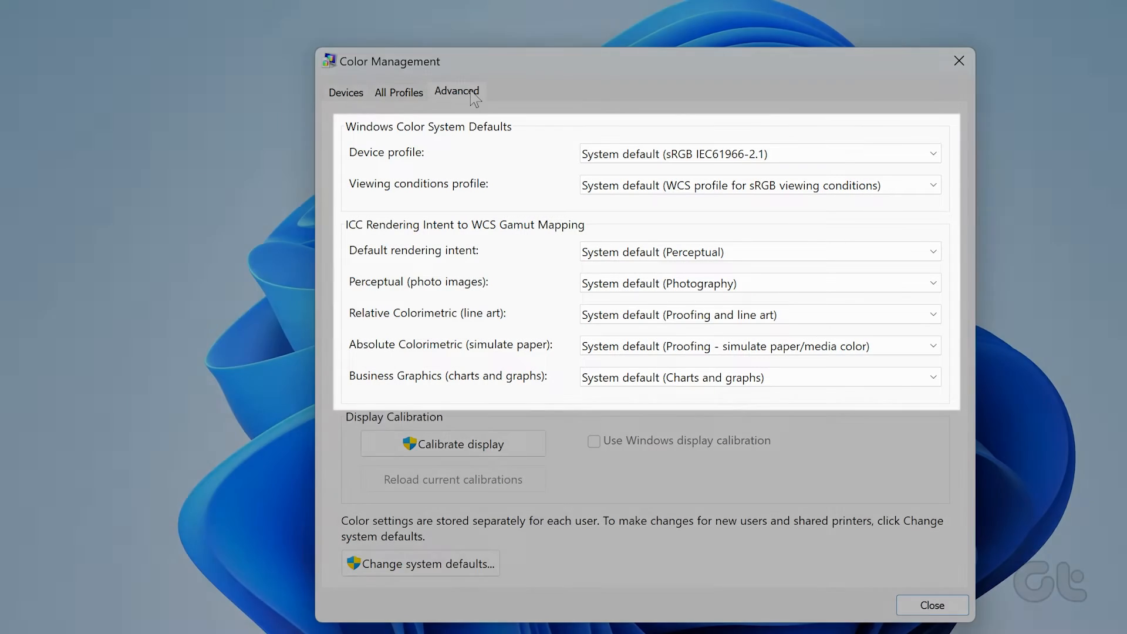
left_click(930, 152)
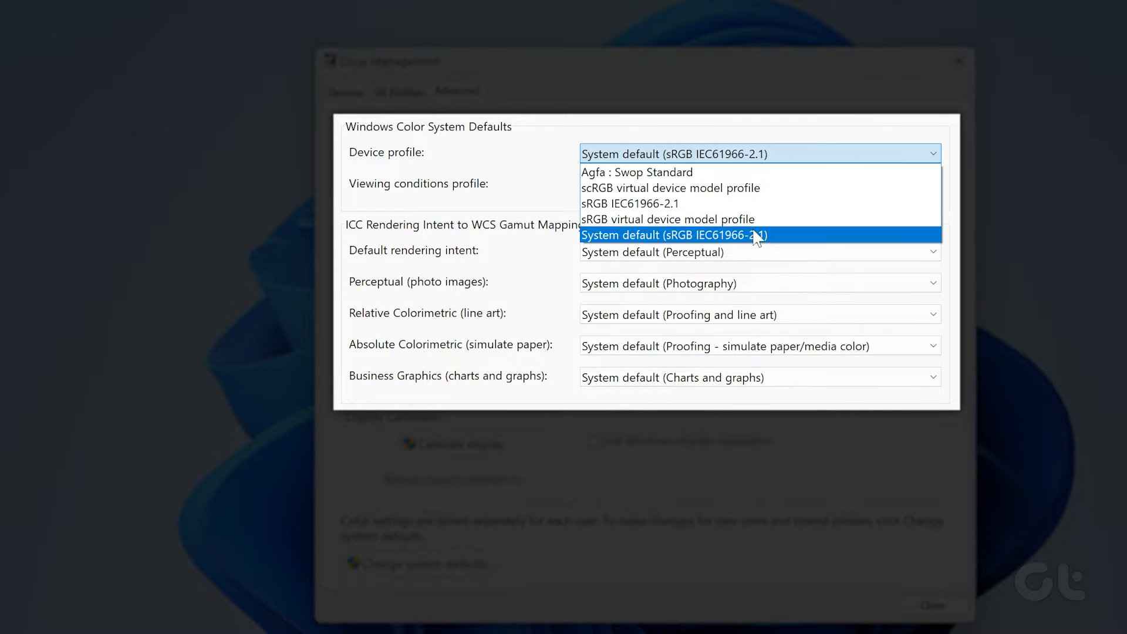
left_click(674, 235)
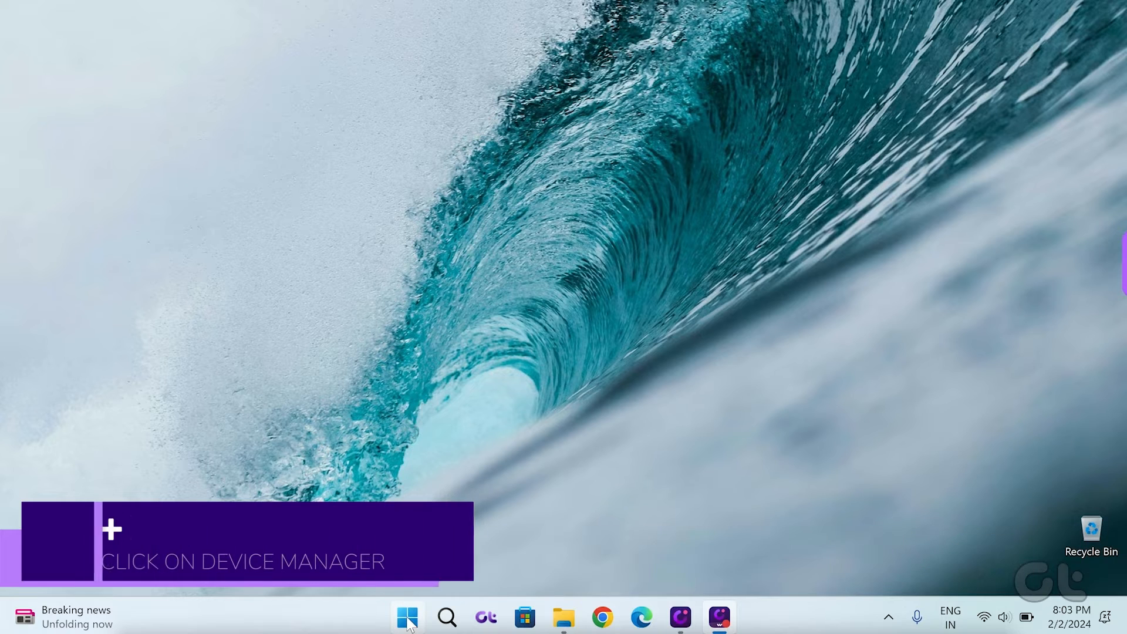
From the Win+X menu open Device Manager and start Update driver for Intel(R) Iris(R) Xe Graphics
right_click(408, 616)
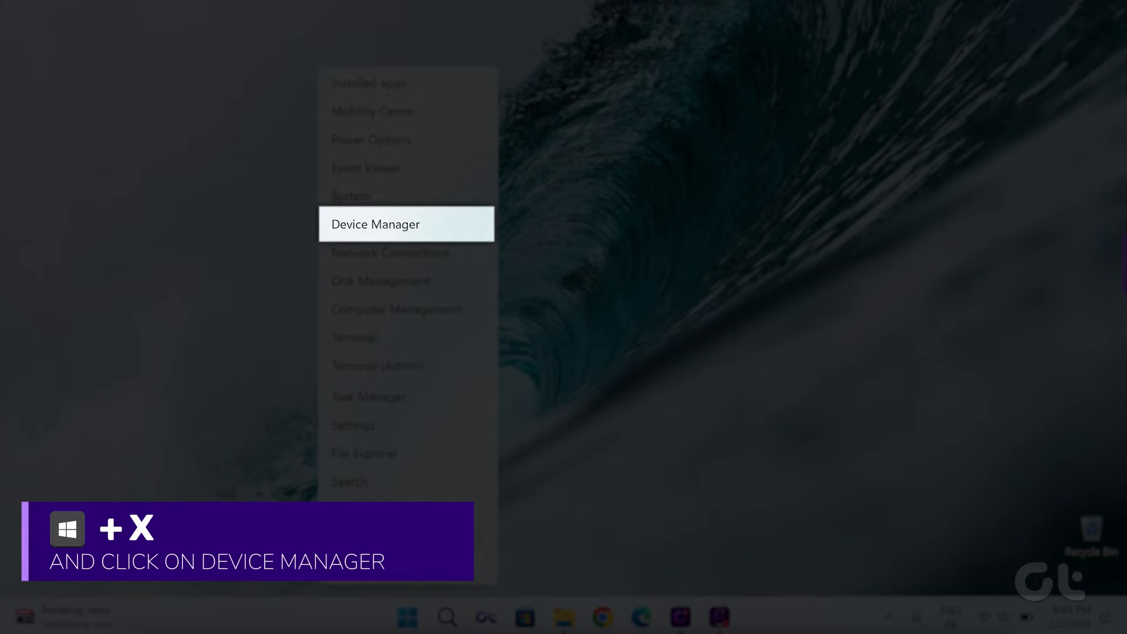
left_click(406, 223)
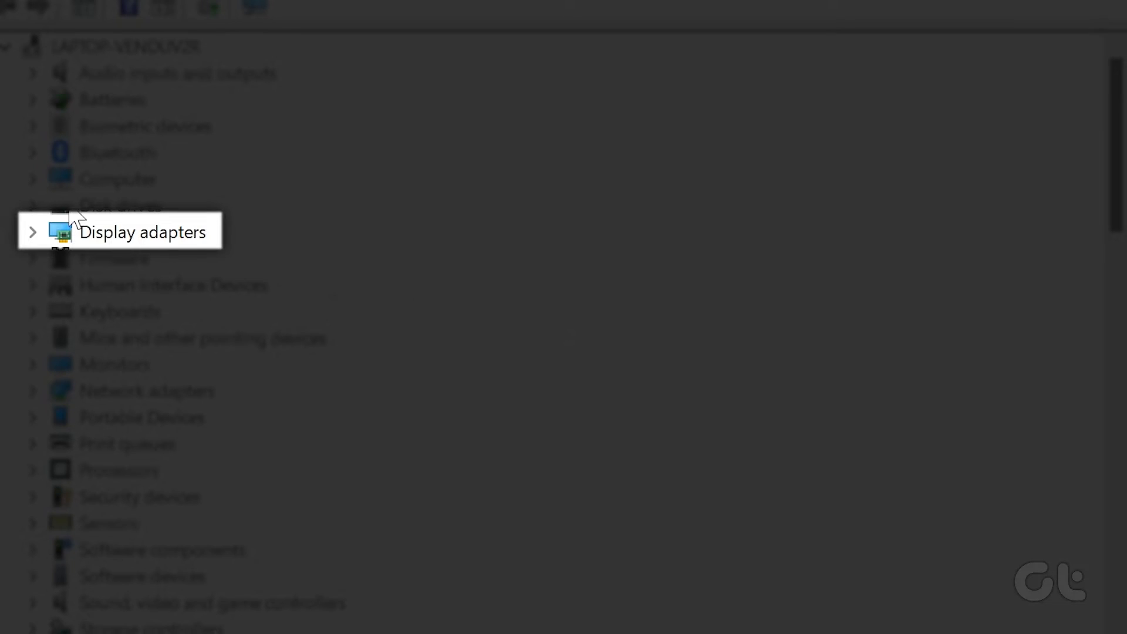
left_click(33, 232)
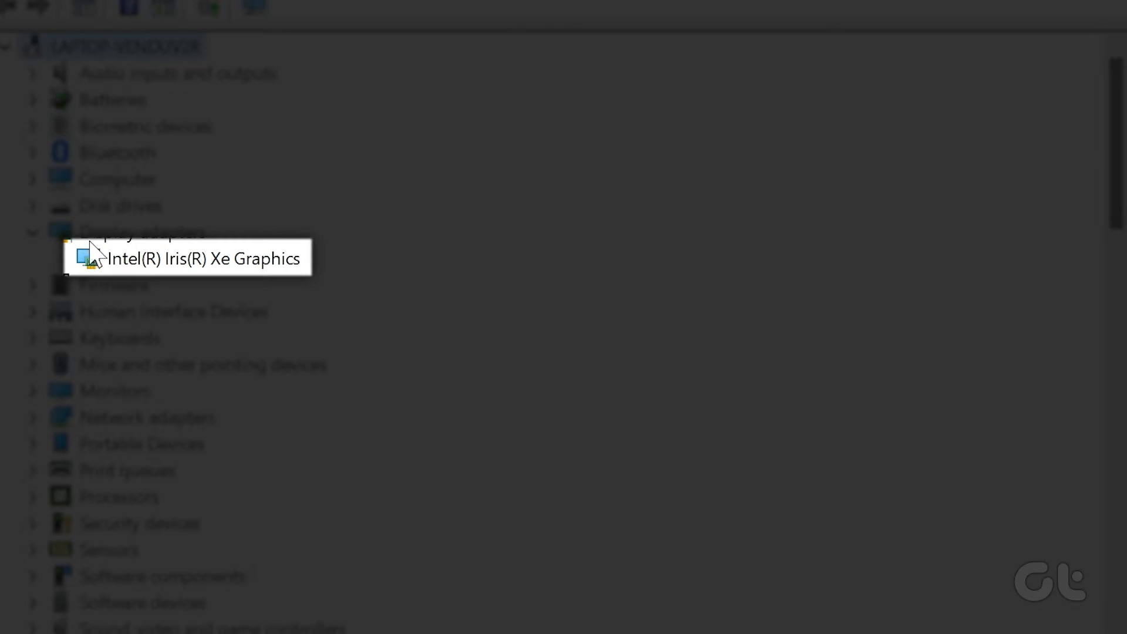
right_click(201, 258)
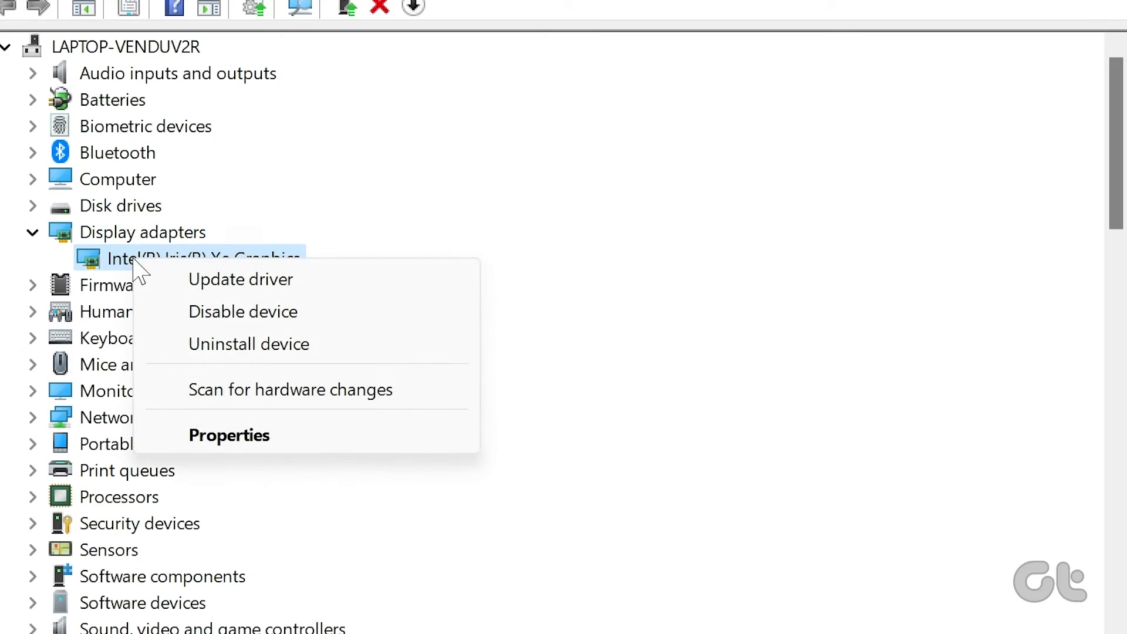
left_click(240, 280)
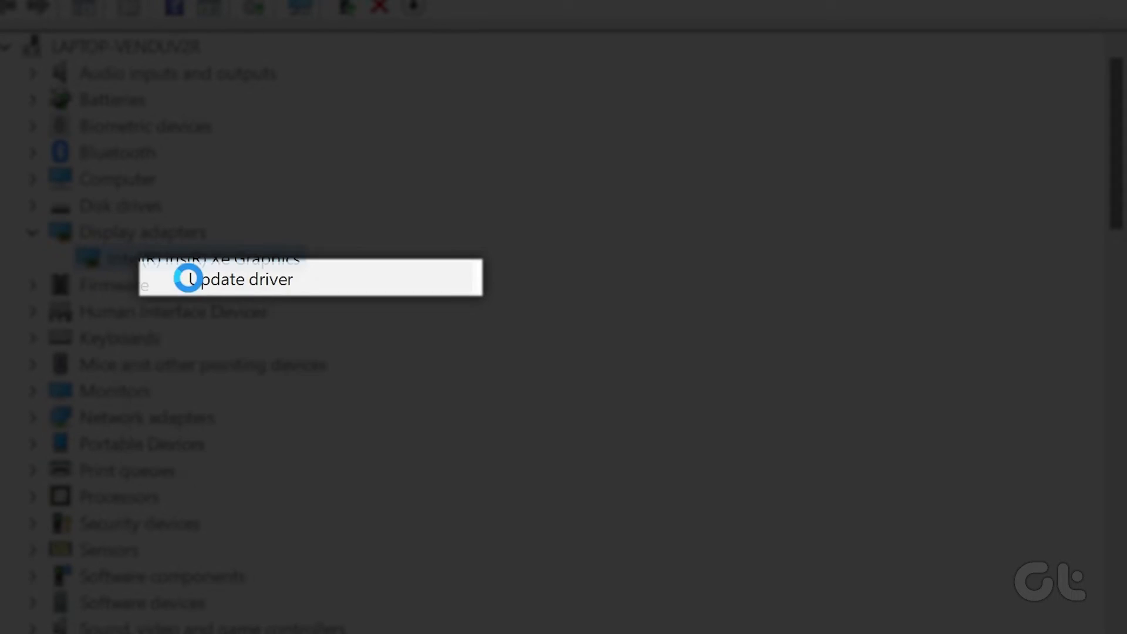
Search automatically for drivers, confirming the best Iris Xe driver is already installed
left_click(240, 280)
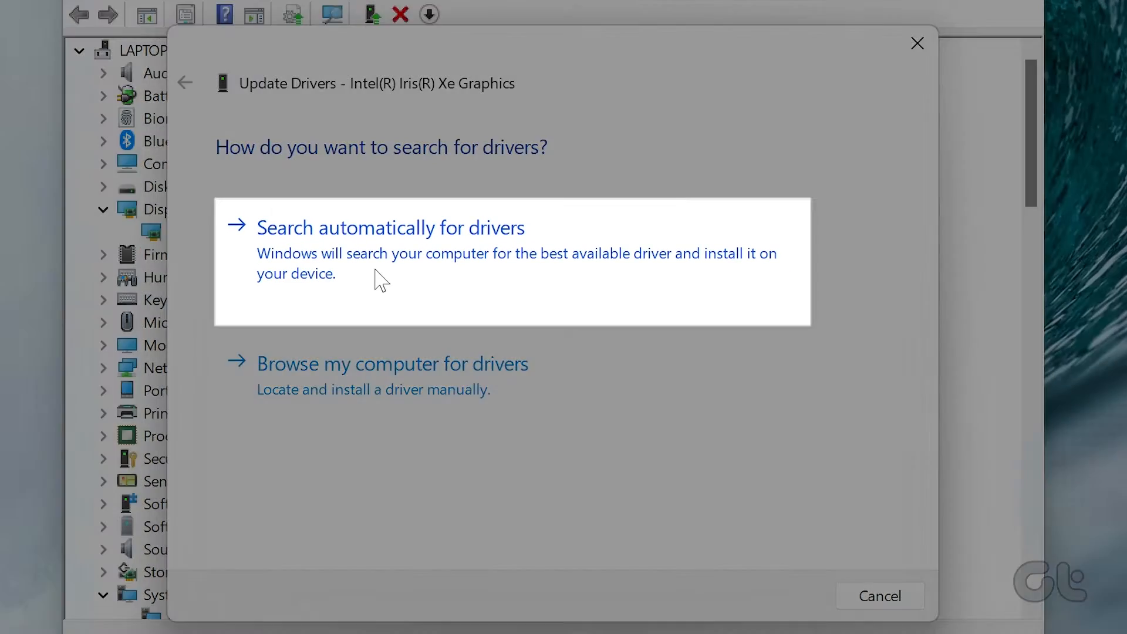
left_click(390, 227)
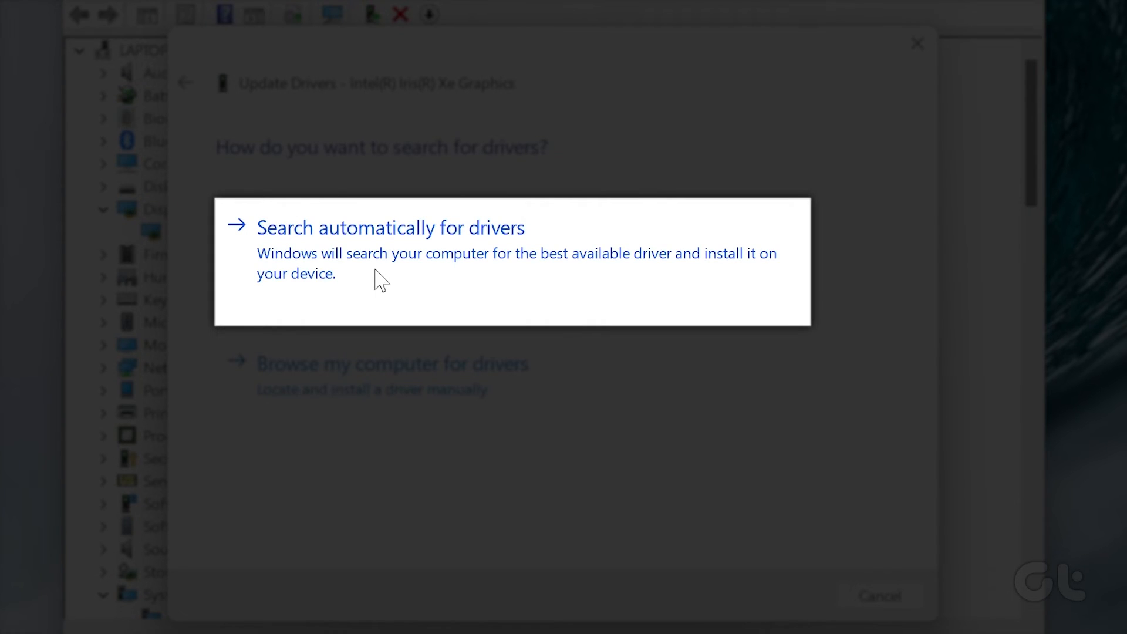
left_click(389, 226)
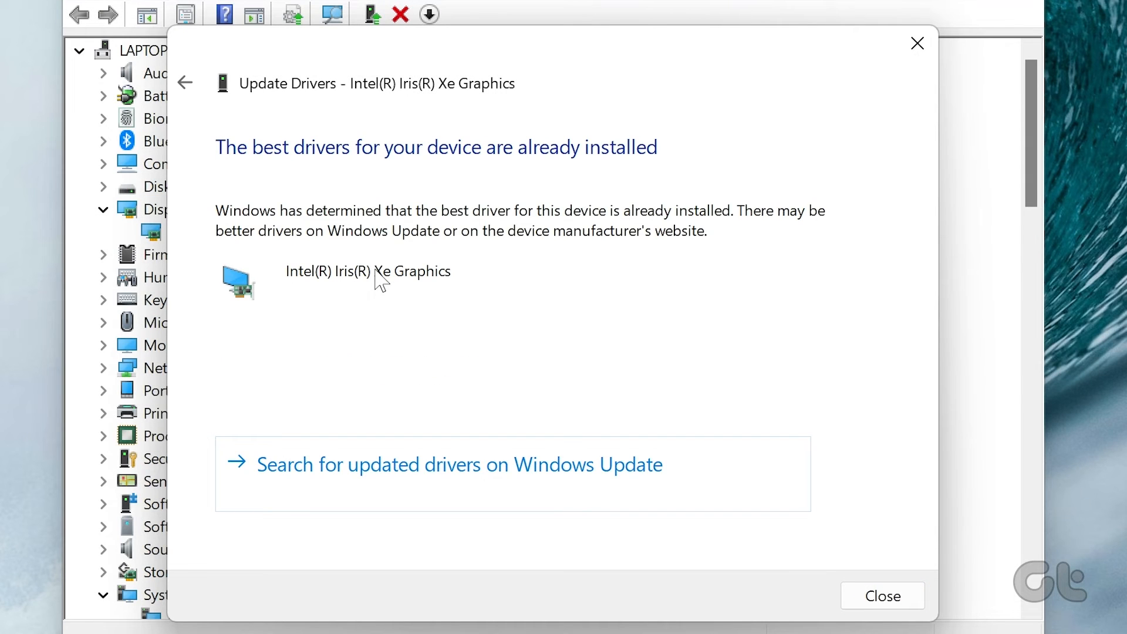